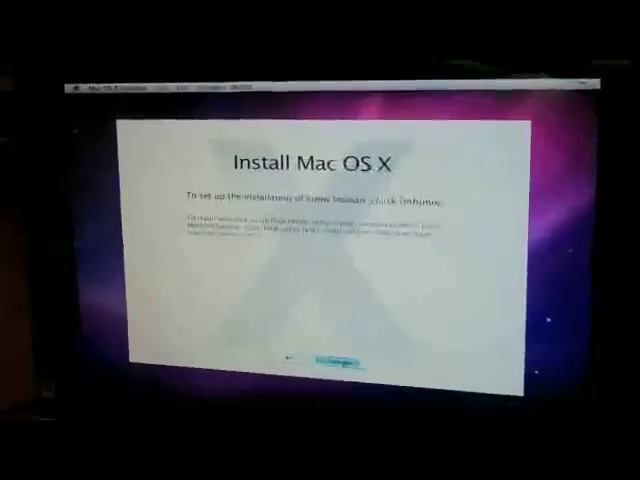
Launch Disk Utility from the installer's Utilities menu
left_click(325, 360)
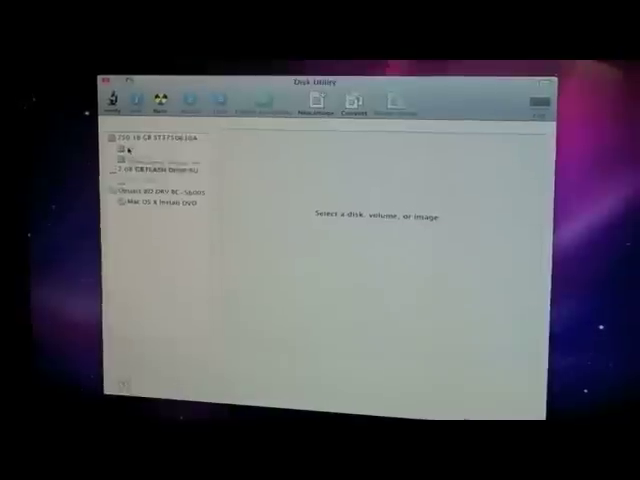
Select the 750 GB ST3750630AS internal disk and show its Erase options
left_click(150, 137)
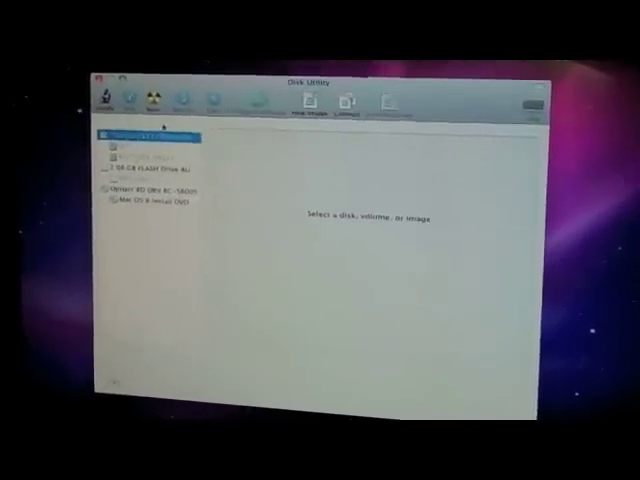
left_click(135, 137)
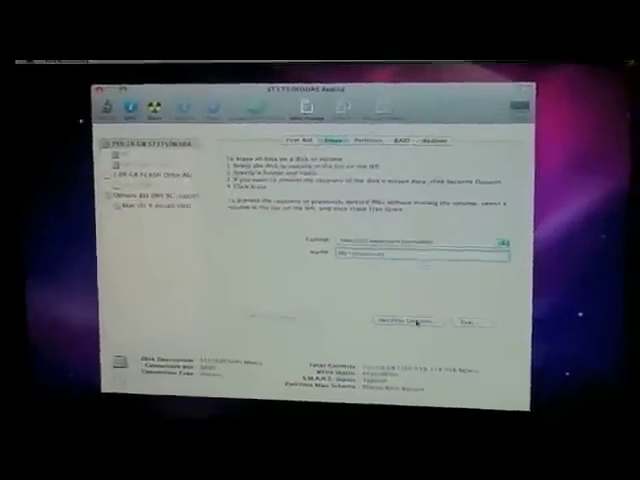
Erase the whole 750 GB internal hard disk, confirming in the sheet
left_click(399, 320)
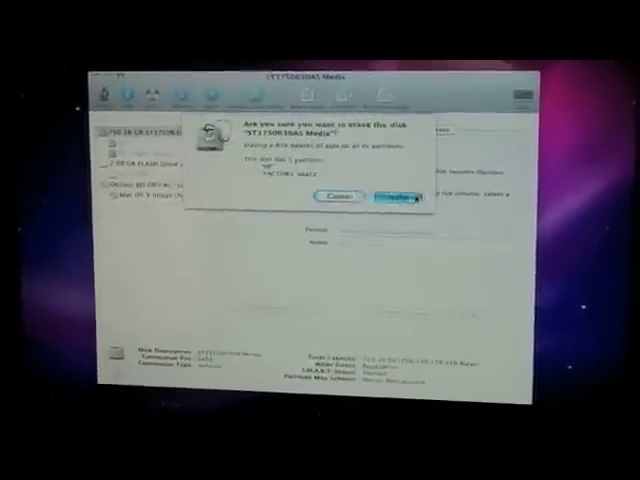
left_click(394, 197)
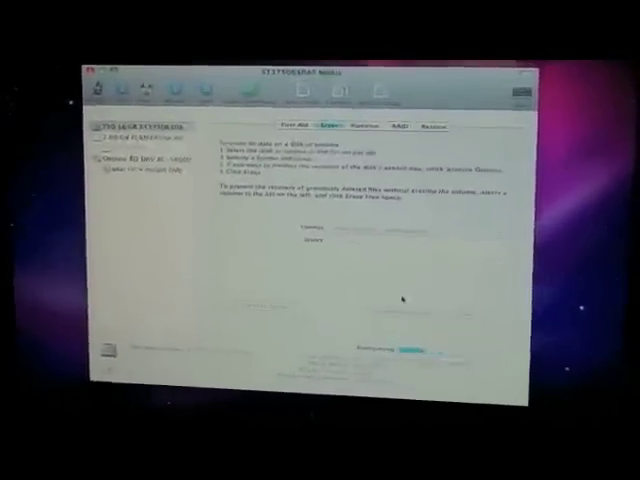